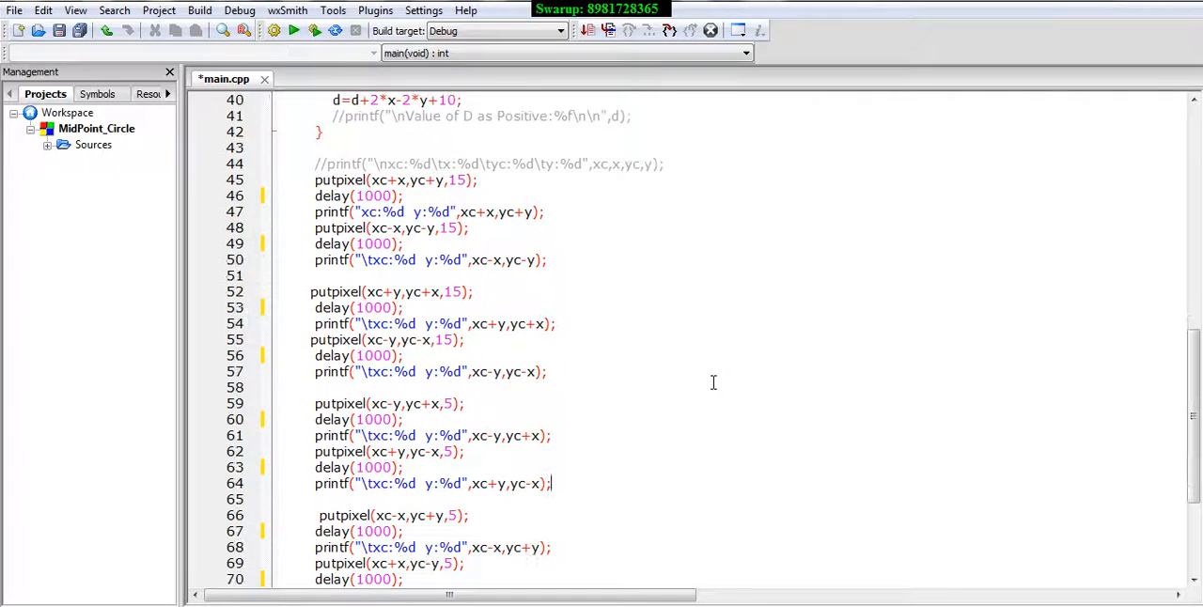
# Save the MidPoint_Circle source, then build and run it so the console asks for a radius.
pyautogui.click(158, 11)
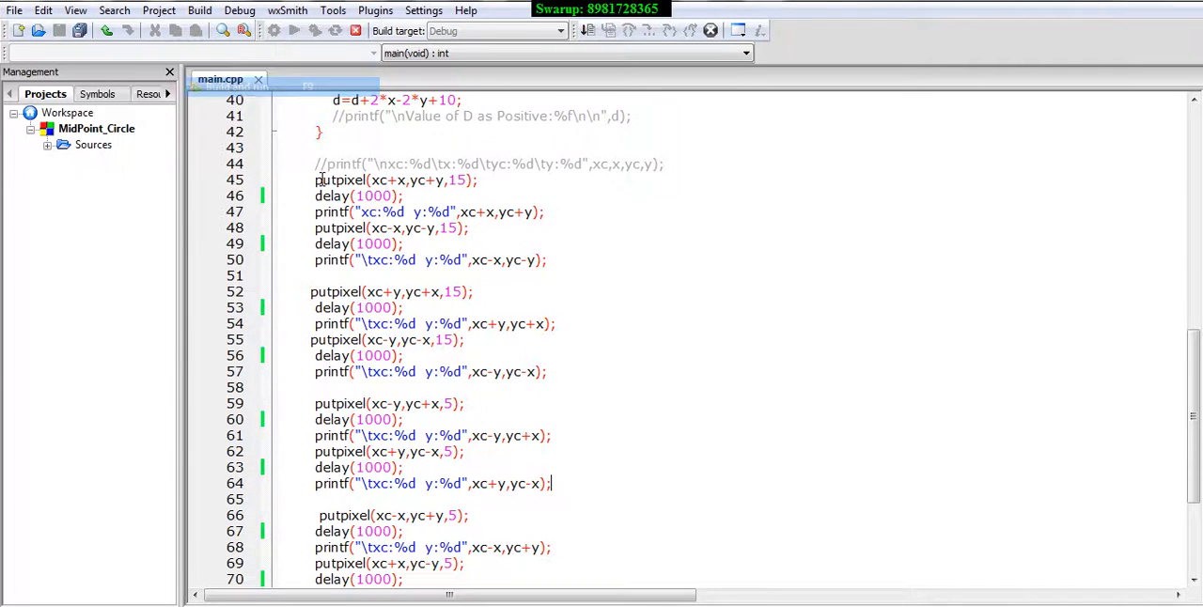
pyautogui.click(293, 30)
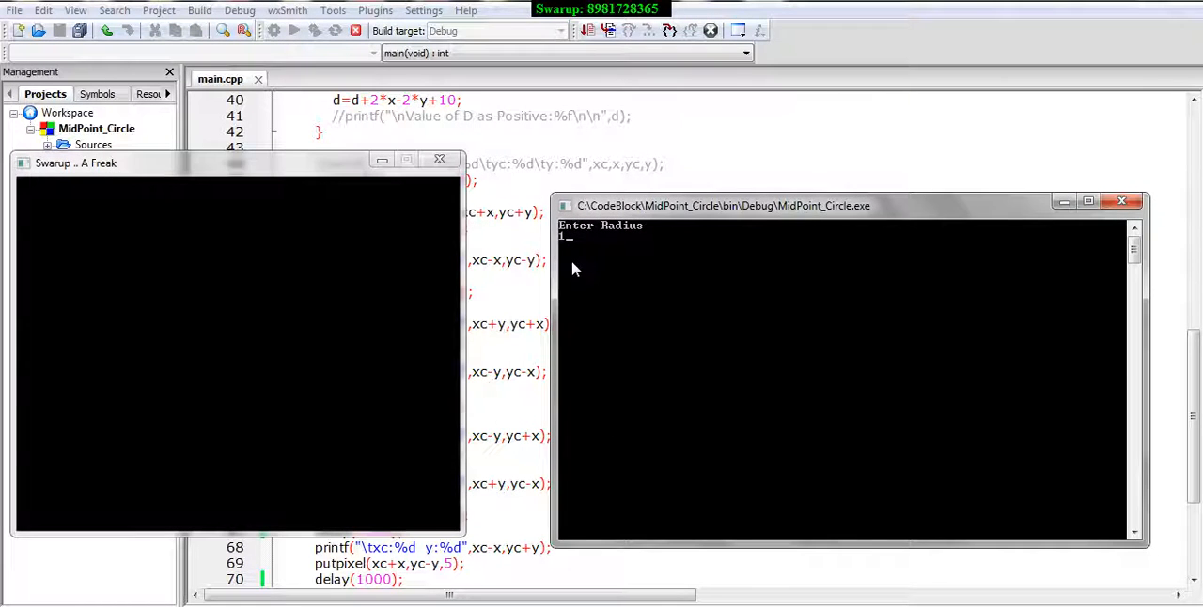
# Enter a radius of 100 at the console prompt.
pyautogui.write('100')
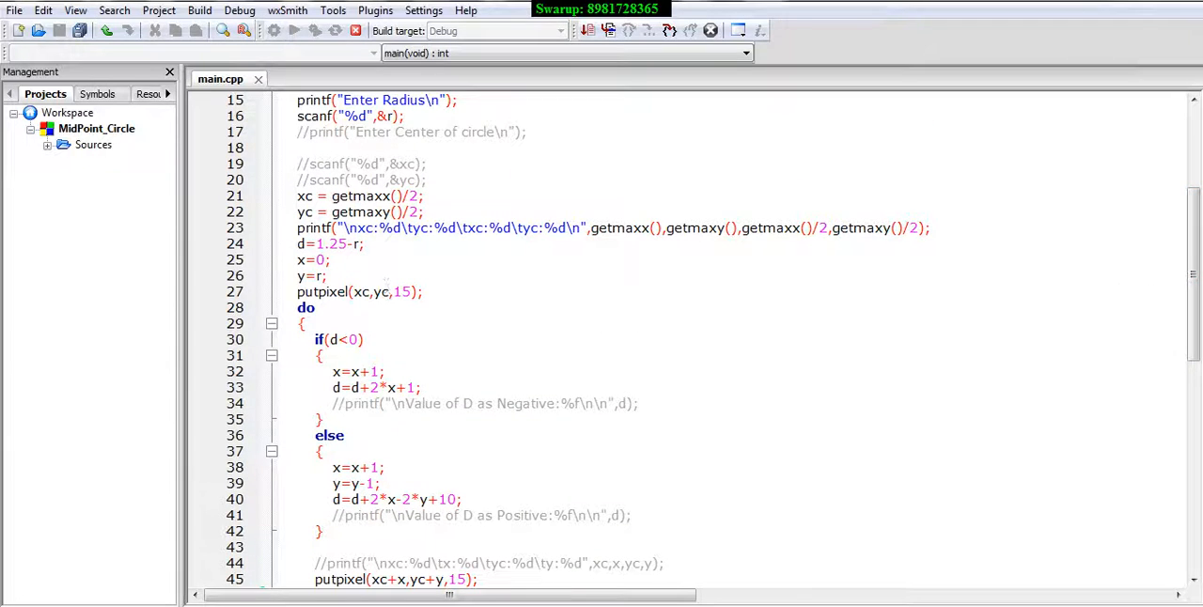
pyautogui.scroll(-3)
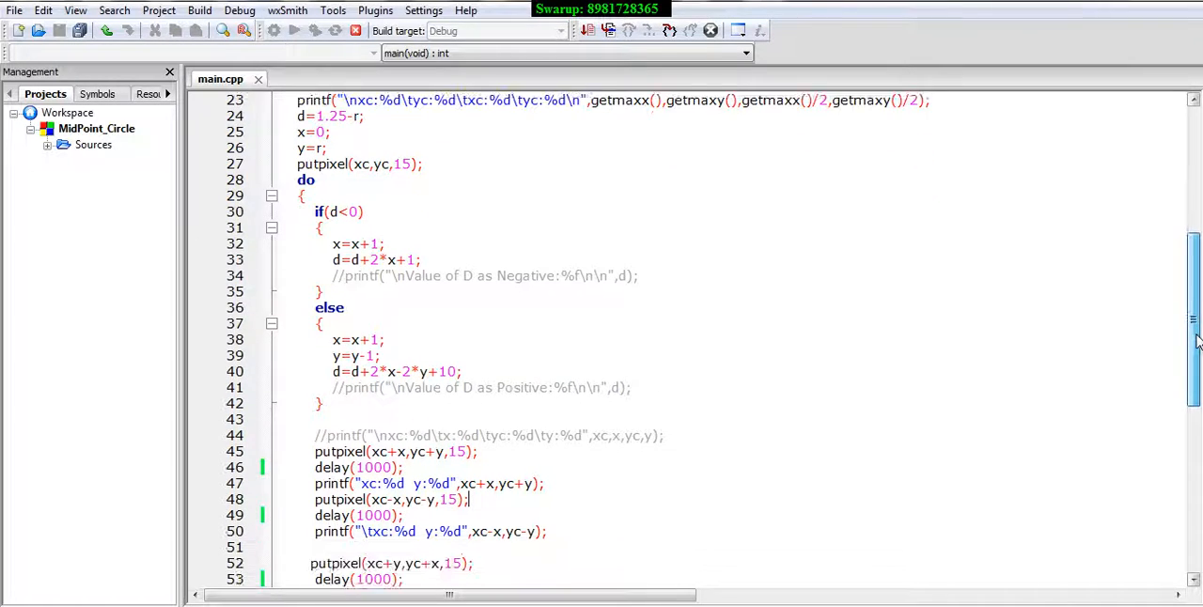
pyautogui.scroll(-3)
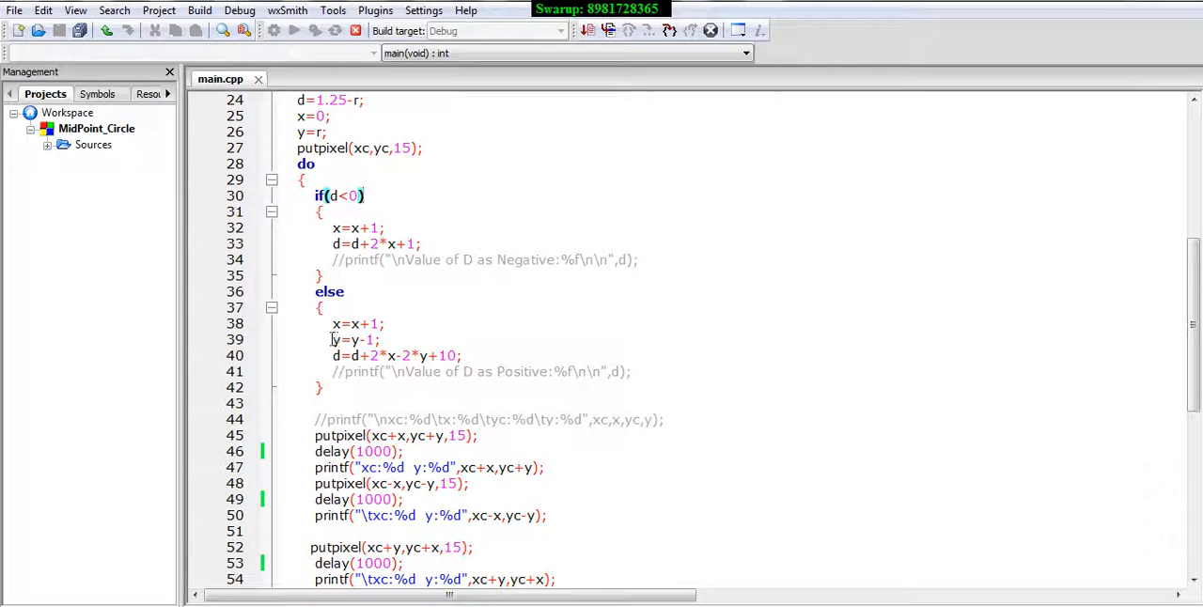
pyautogui.doubleClick(355, 338)
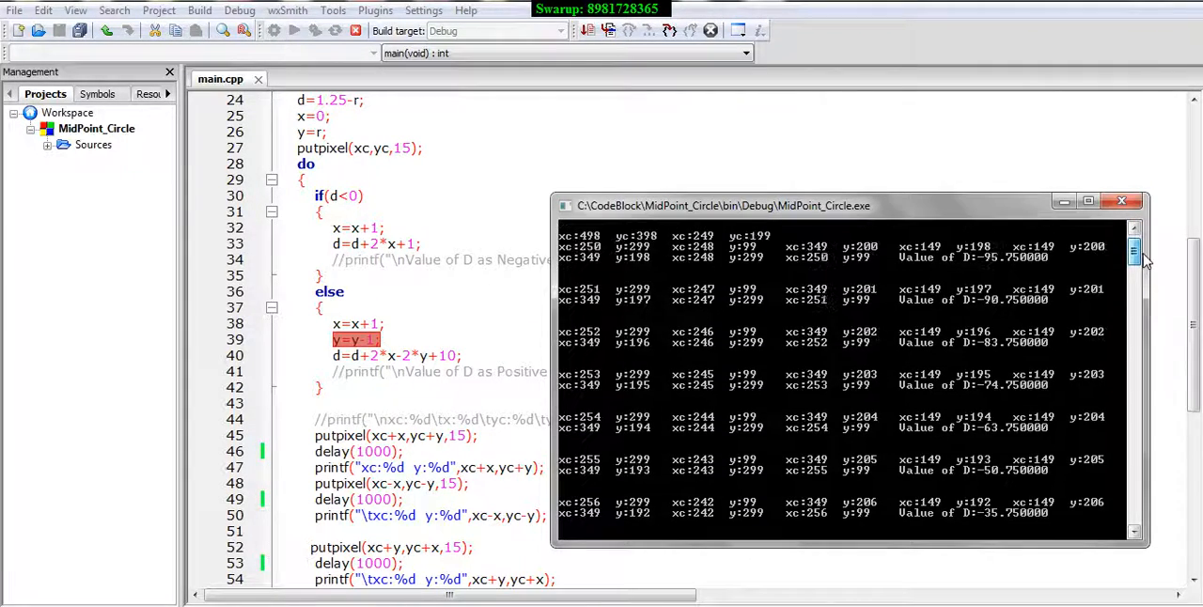
pyautogui.scroll(-3)
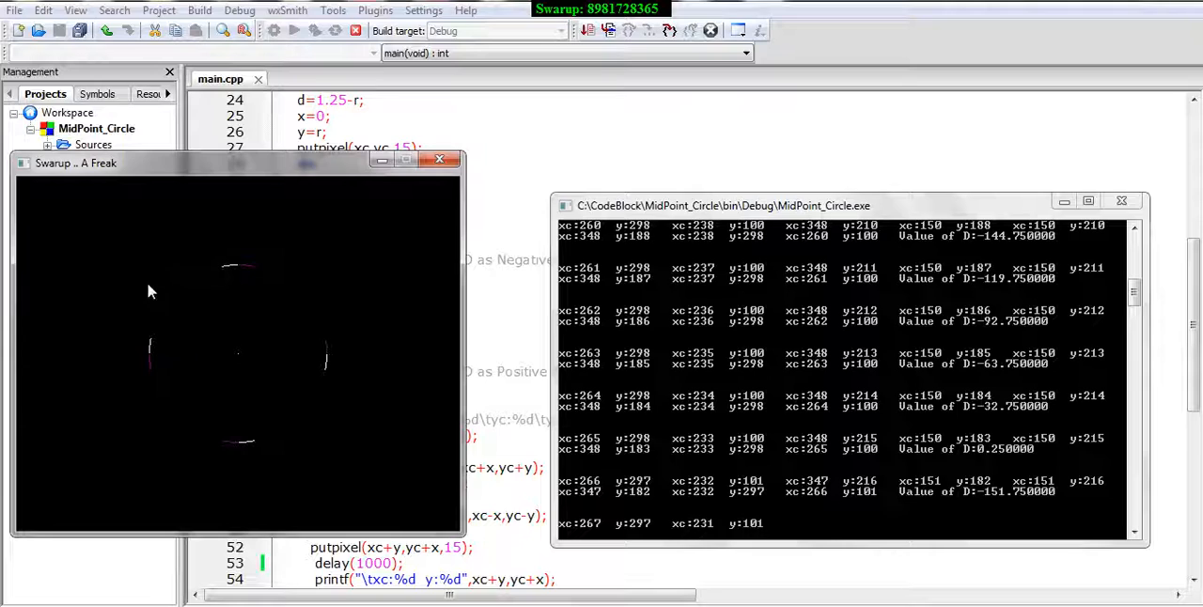
pyautogui.moveTo(305, 308)
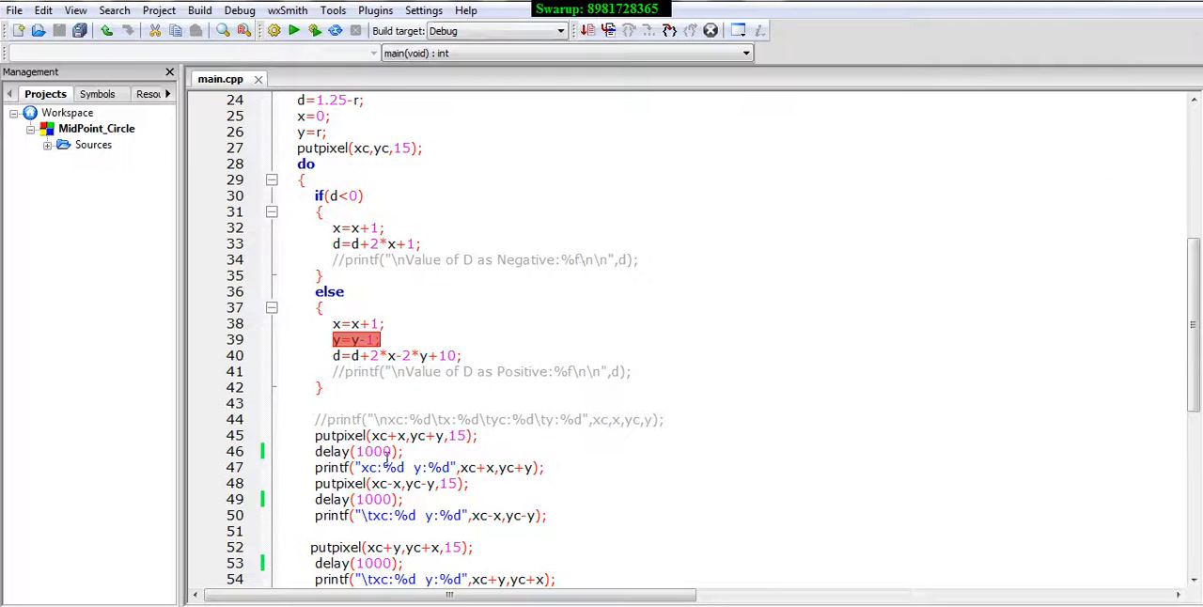
# Comment out the delay(1000) calls with // and rebuild and run the program.
pyautogui.scroll(-3)
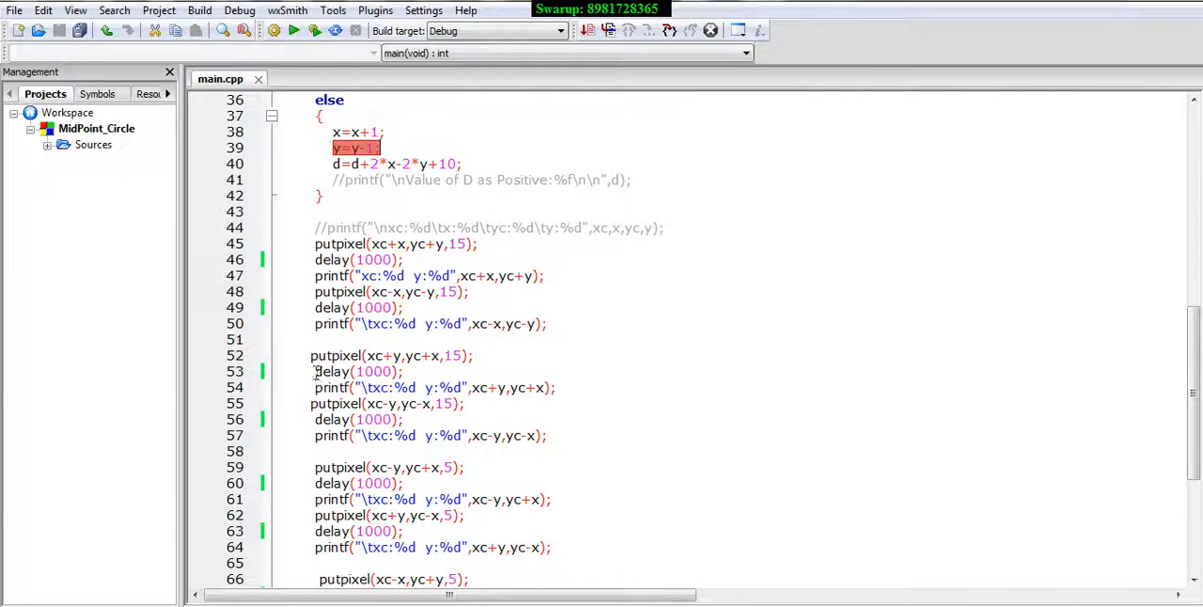
pyautogui.write('//')
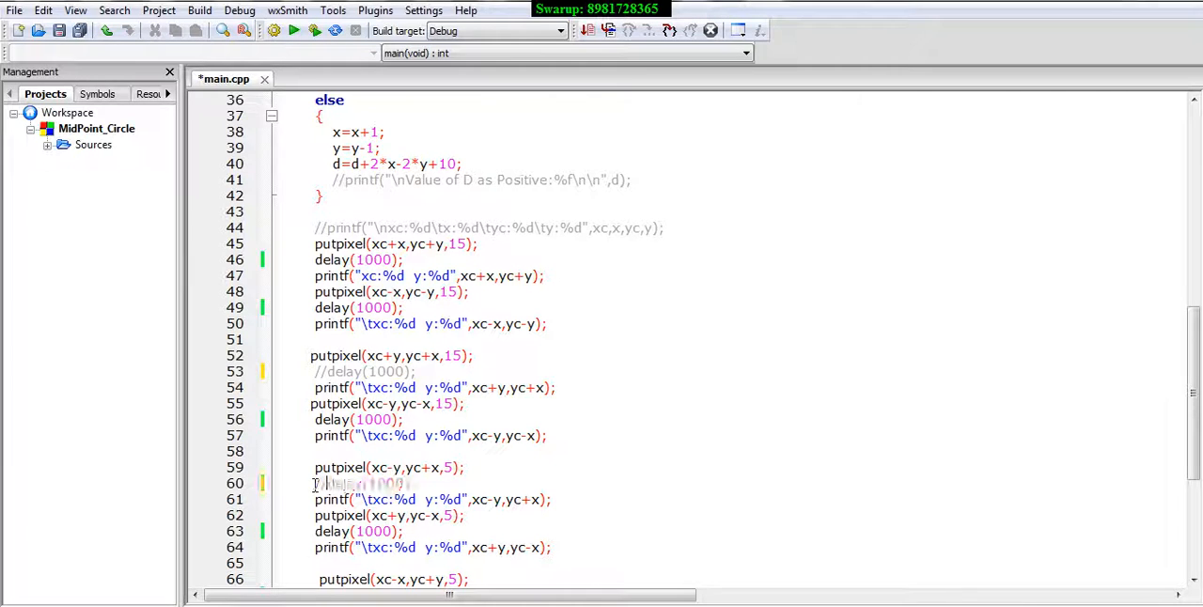
pyautogui.scroll(-3)
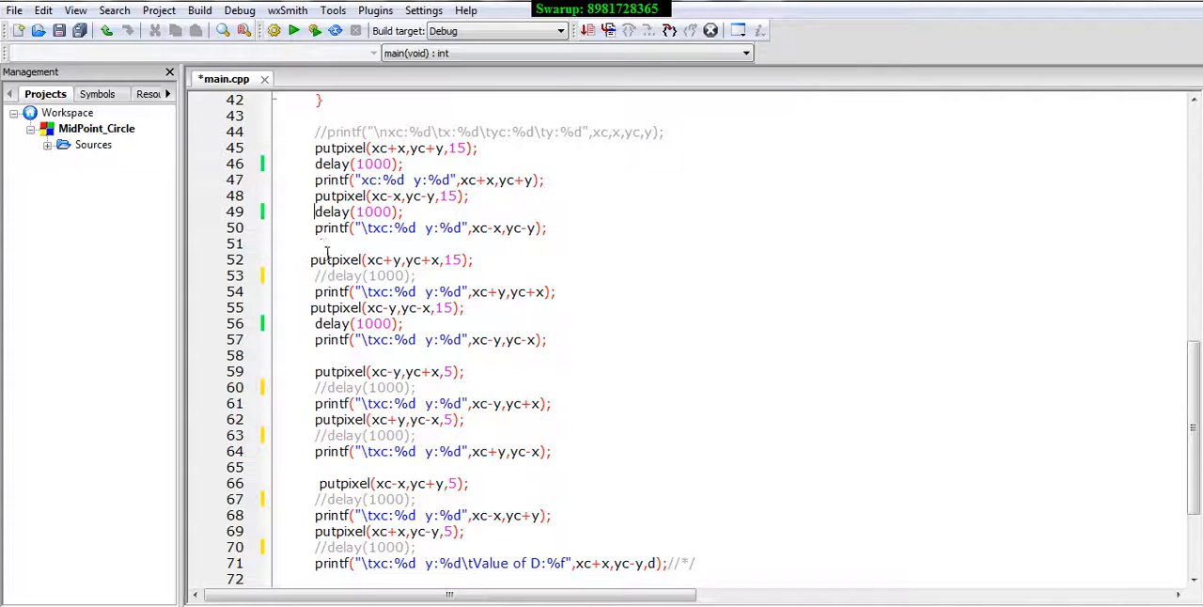
pyautogui.write('//')
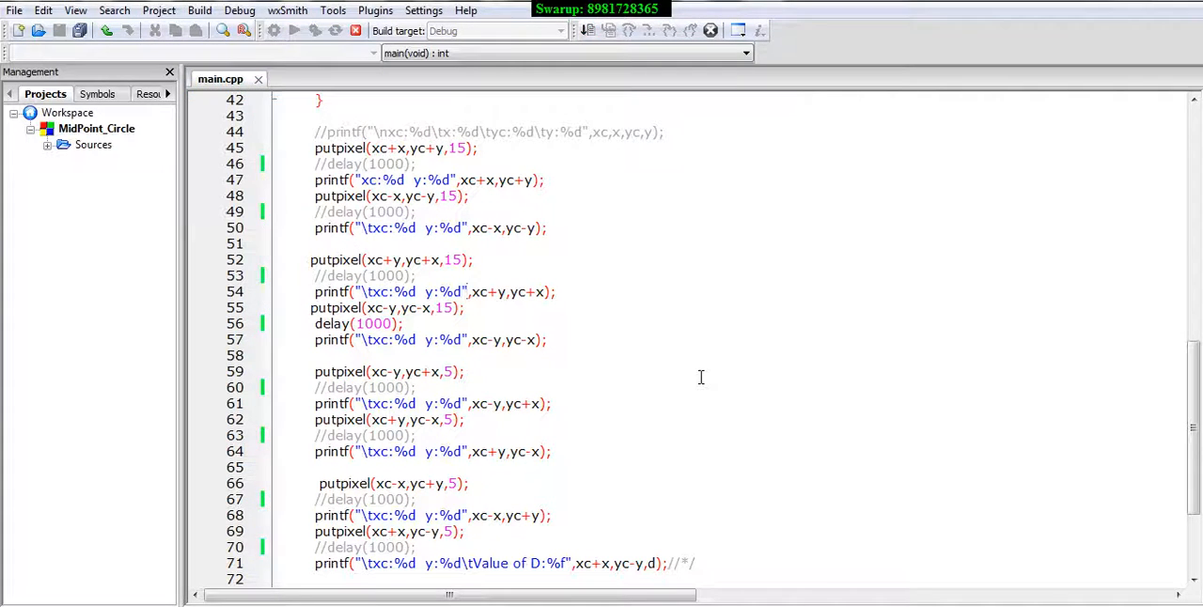
pyautogui.click(293, 30)
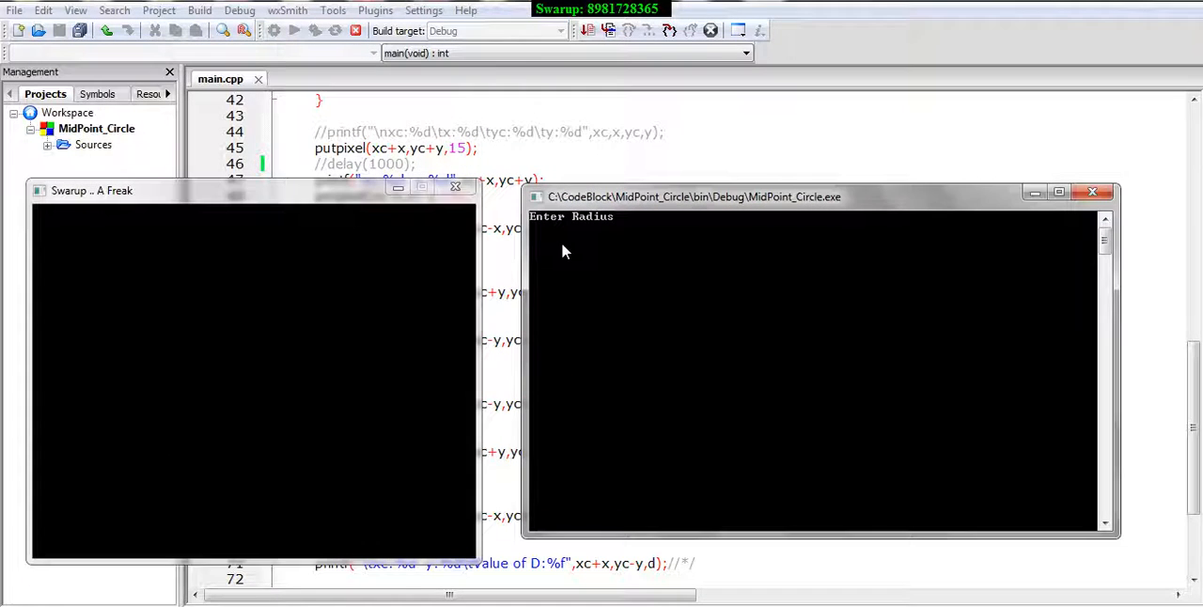
# Enter radius 100 for the rerun, then return to main.cpp to comment out the remaining delay(1000).
pyautogui.write('100')
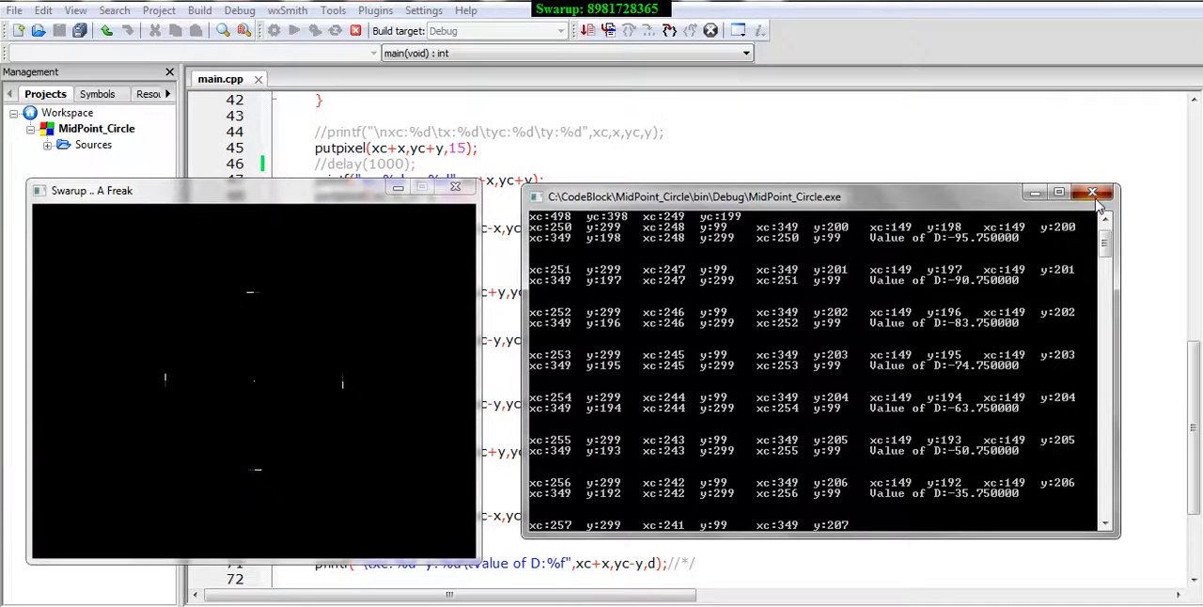
pyautogui.click(1092, 192)
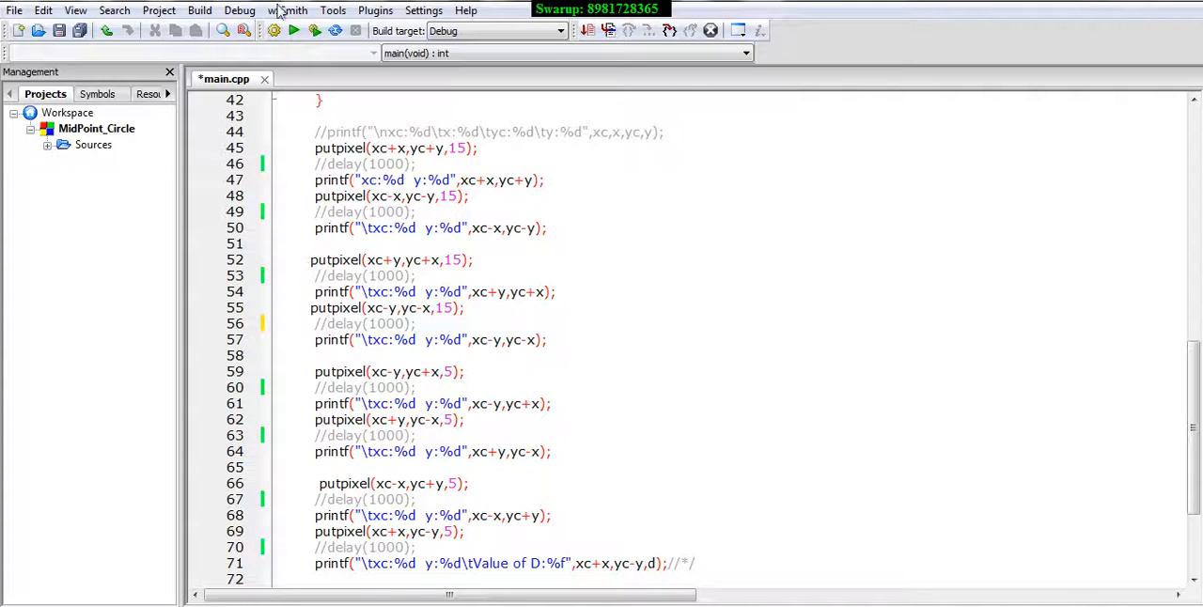
# Build and run the delay-free circle program from the Build menu.
pyautogui.click(199, 11)
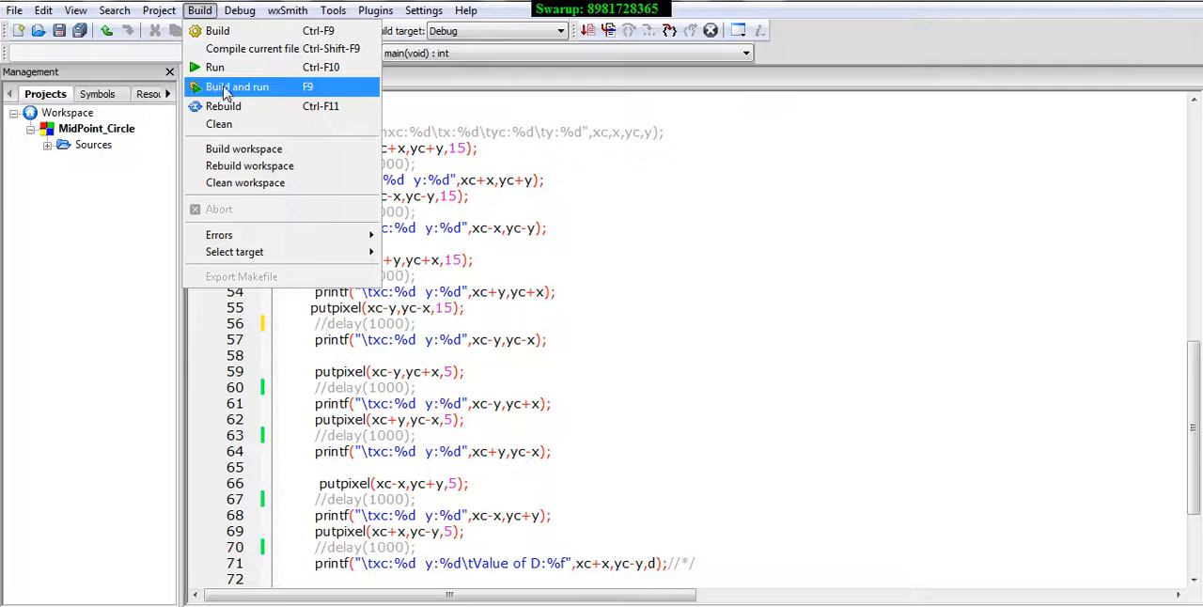
pyautogui.click(237, 87)
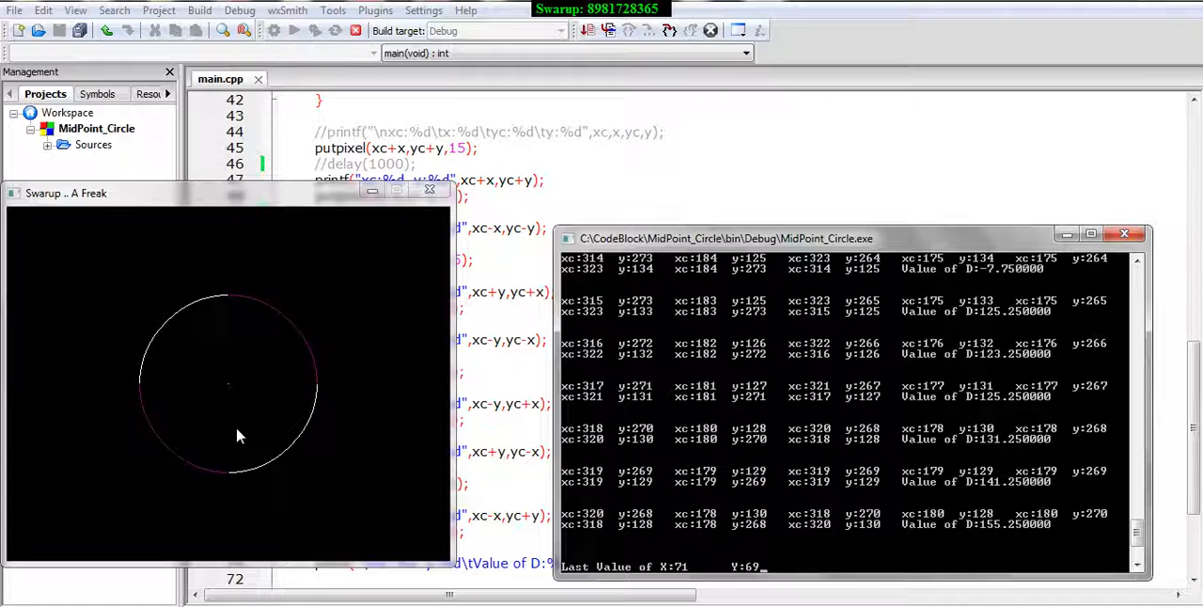
pyautogui.moveTo(191, 244)
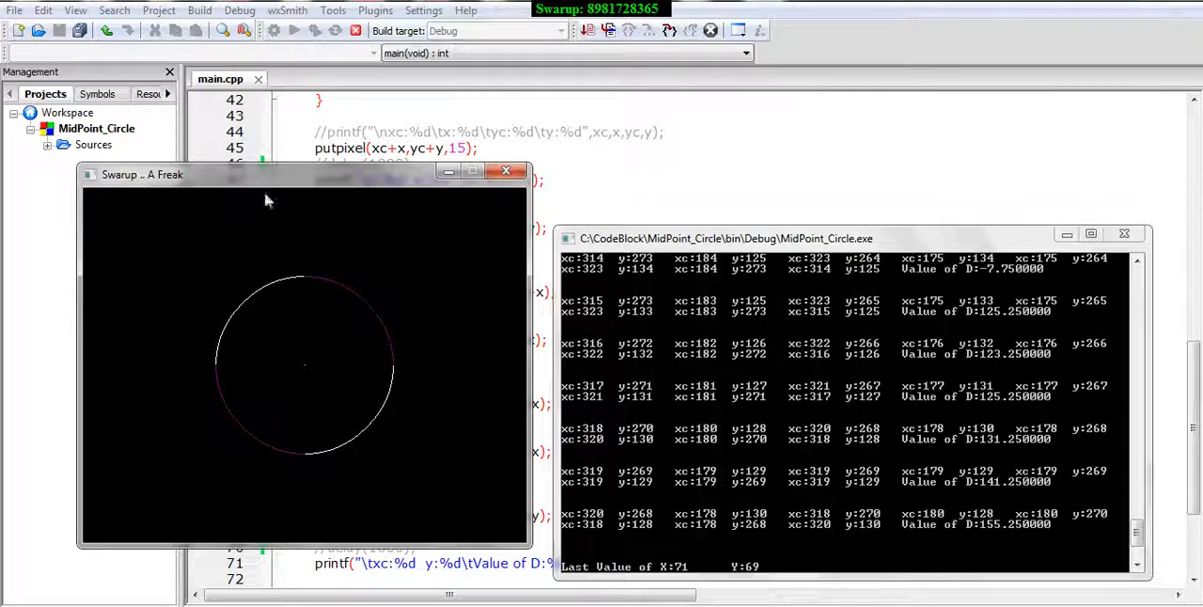
pyautogui.moveTo(356, 391)
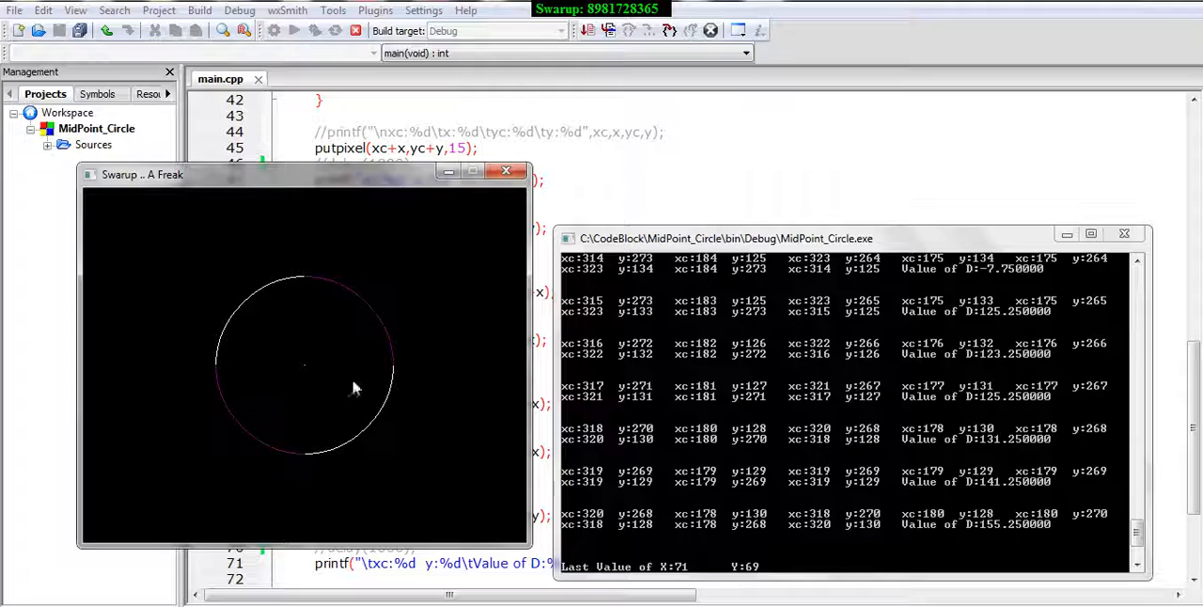
pyautogui.moveTo(380, 391)
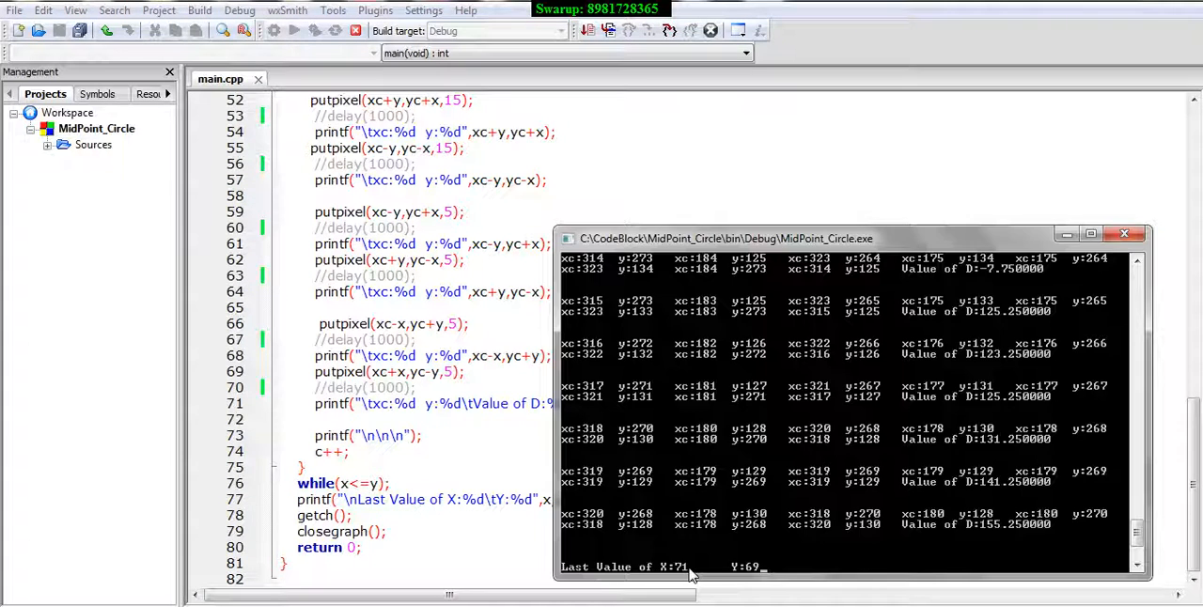
pyautogui.moveTo(767, 575)
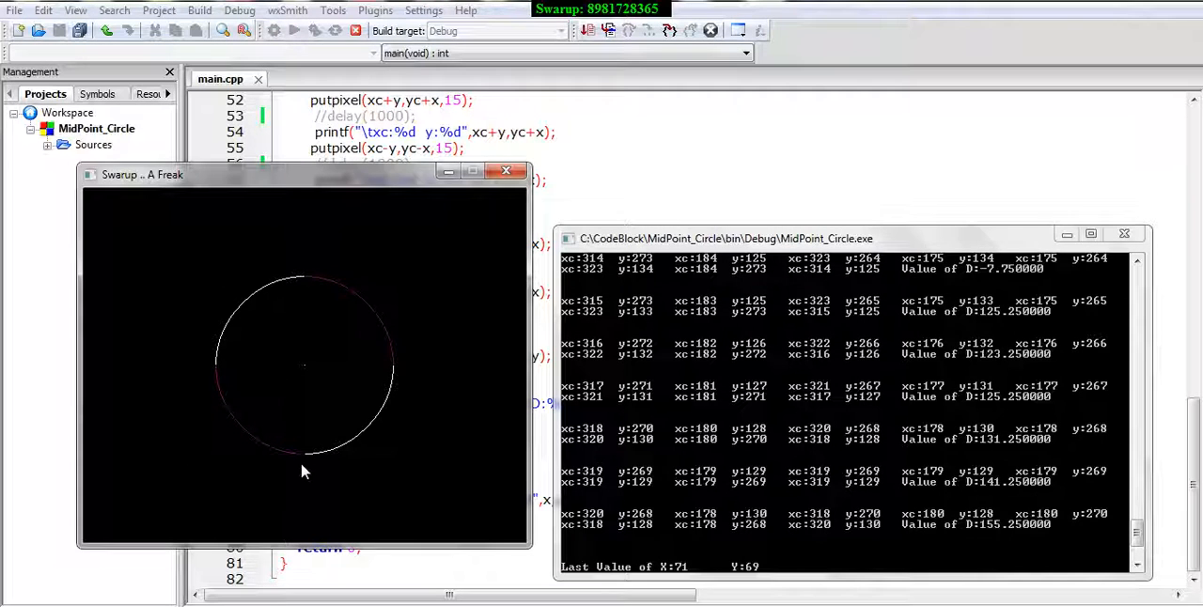
pyautogui.moveTo(355, 394)
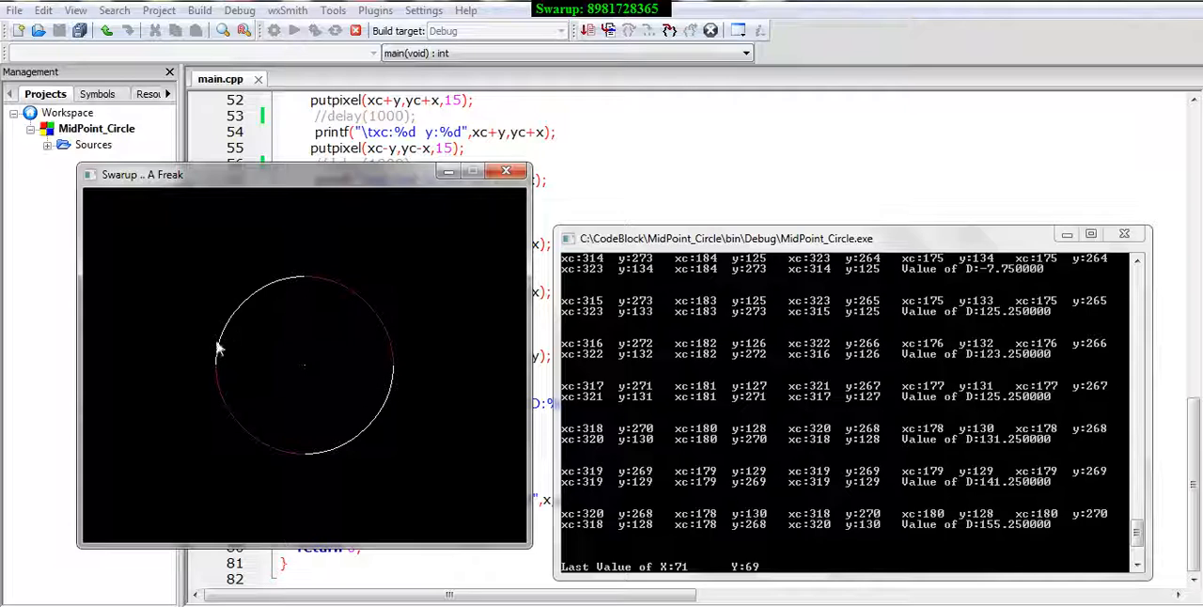
pyautogui.moveTo(391, 308)
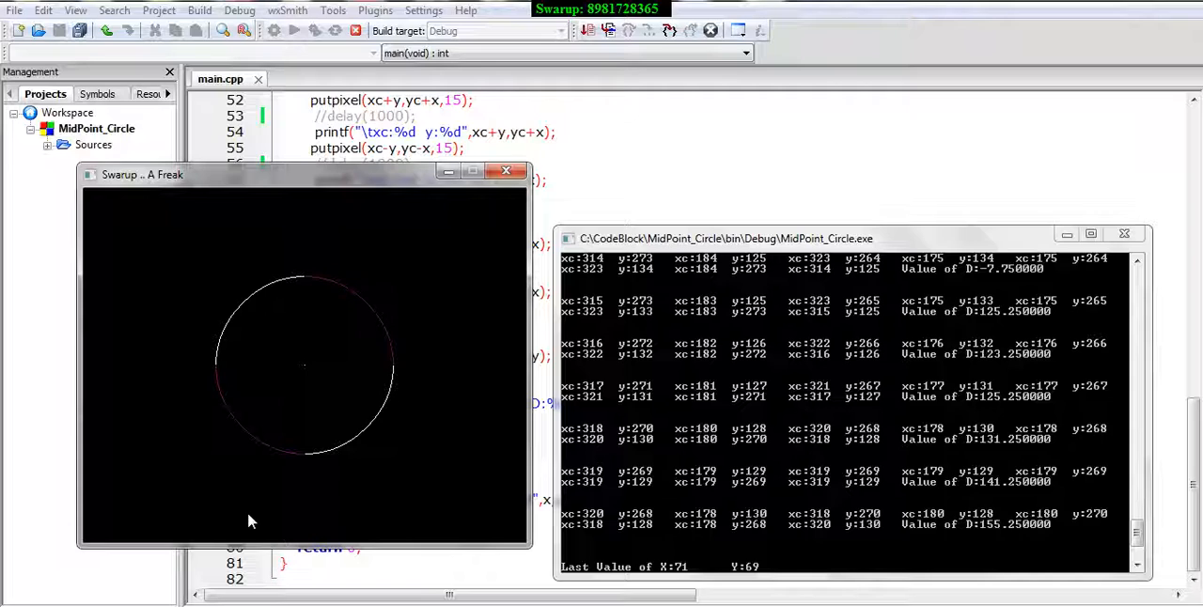
pyautogui.moveTo(1100, 393)
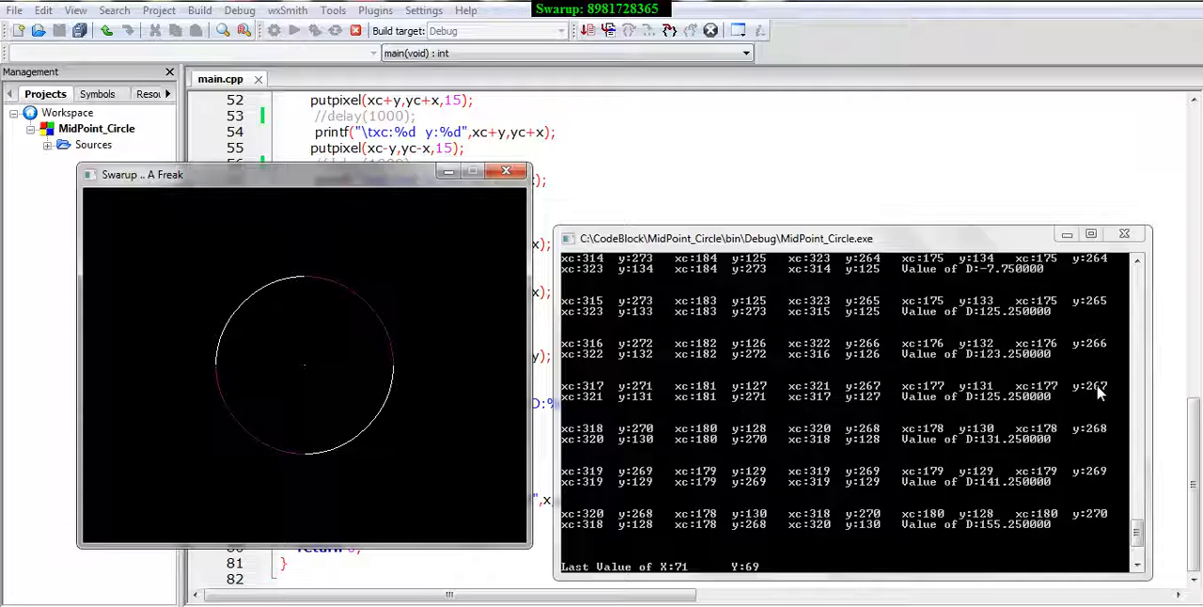